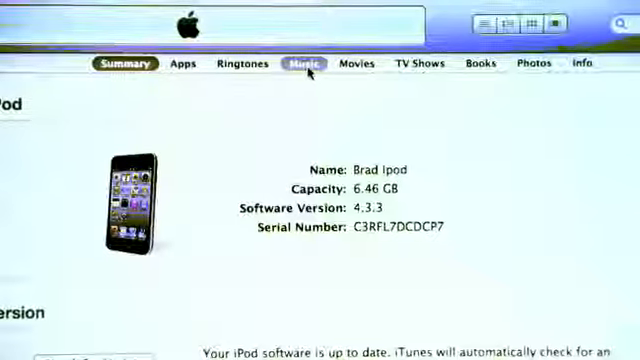
Step: Open the iPod's Music sync settings and scroll down to the Playlists list
{"action": "left_click", "coordinate": [303, 63]}
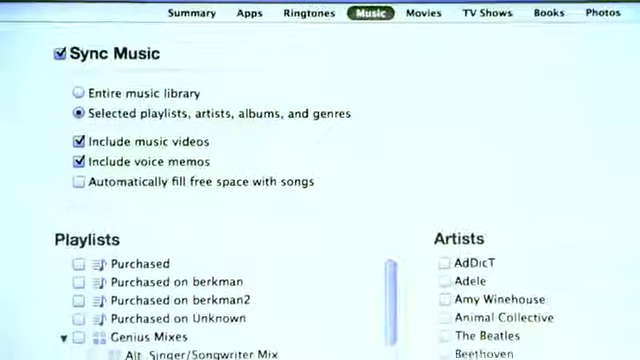
{"action": "scroll", "scroll_direction": "down", "scroll_amount": 3}
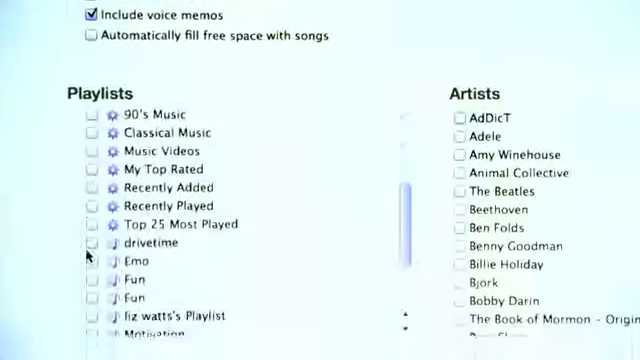